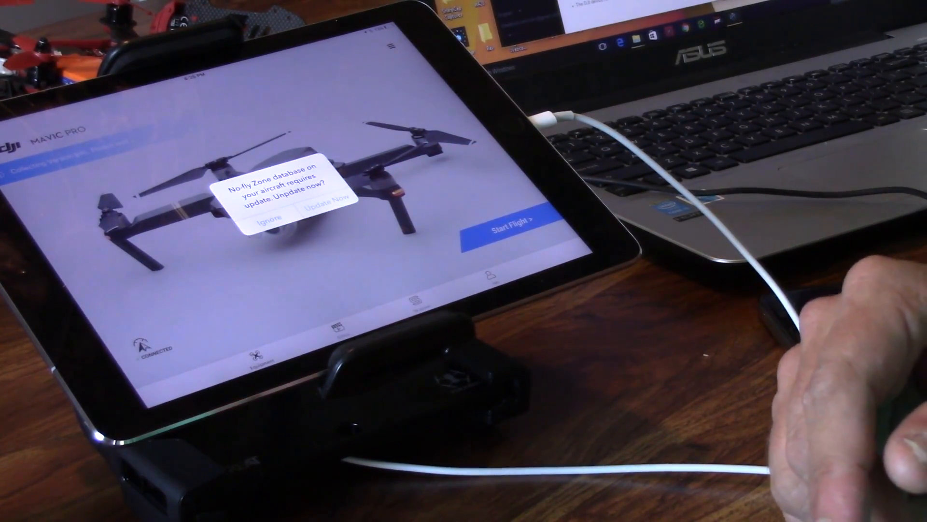
Accept the Update Now prompt for the aircraft's No-fly Zone database
left_click(270, 216)
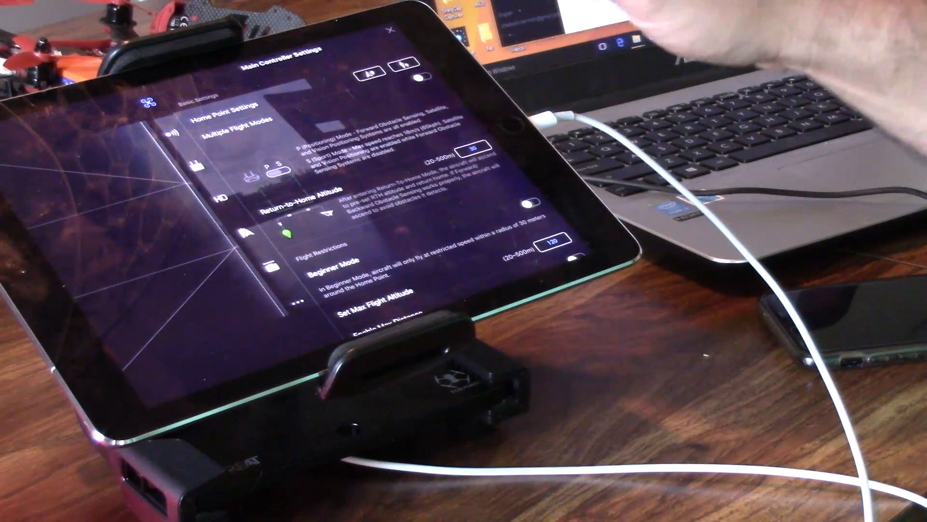
Enable Multiple Flight Modes and enter a new Return-to-Home Altitude value, confirming with Done
left_click(421, 71)
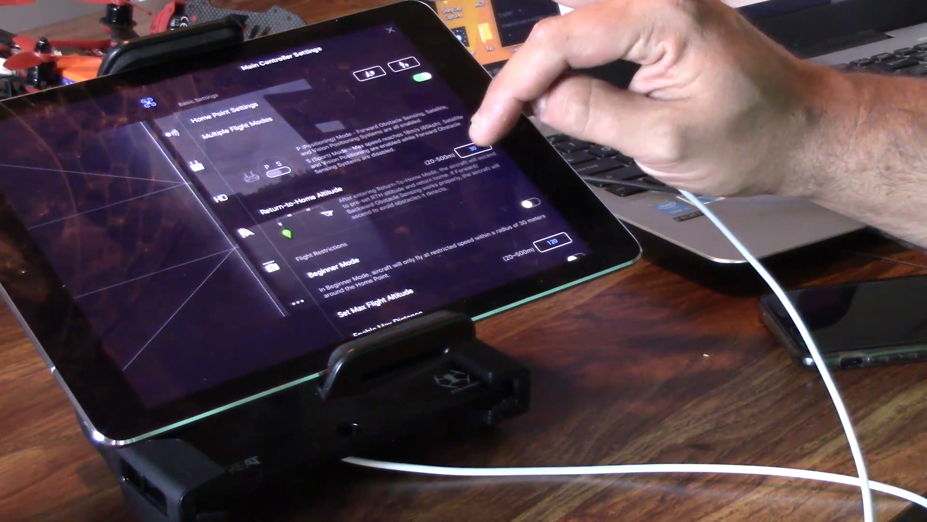
left_click(474, 148)
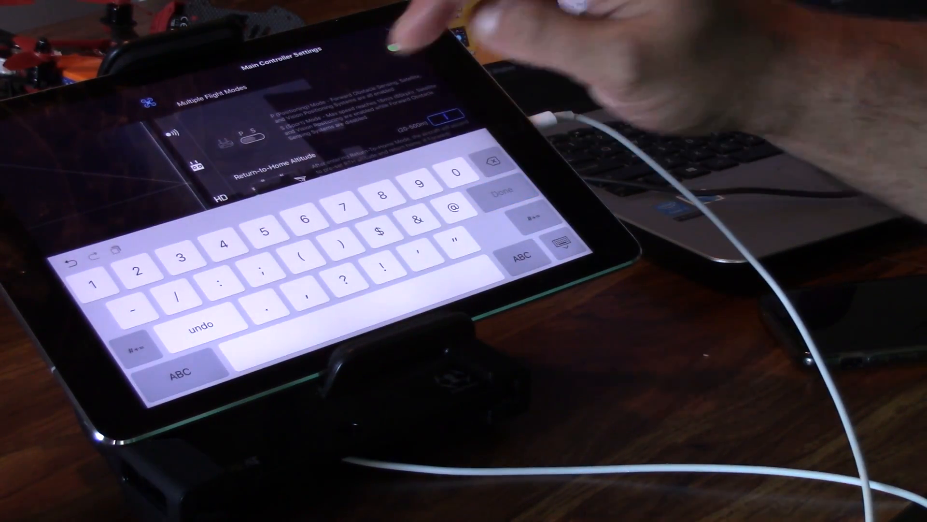
left_click(503, 194)
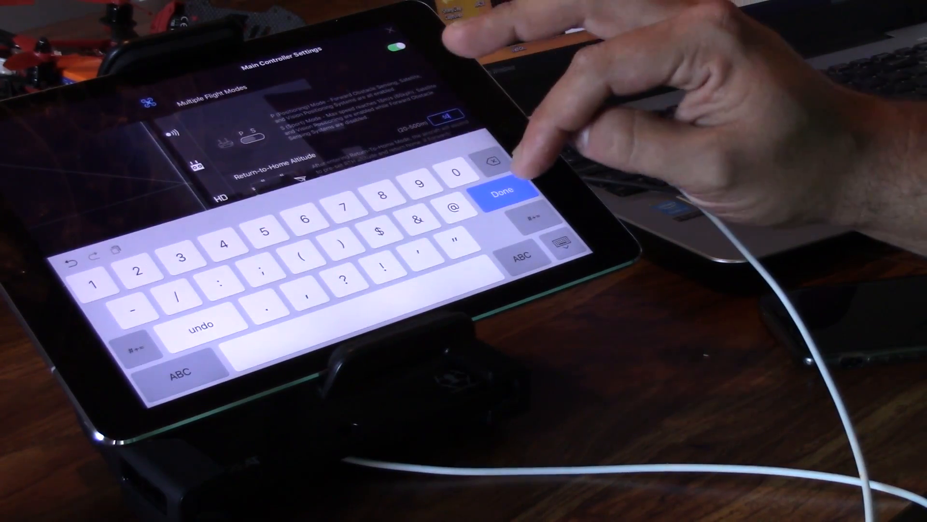
left_click(504, 191)
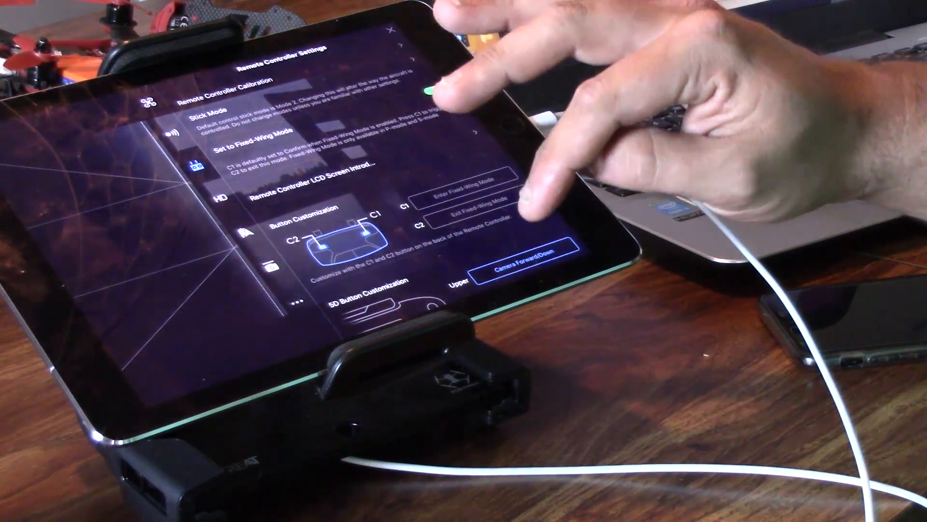
Scroll through the Remote Controller Settings and then the General Settings options
scroll("down", 3)
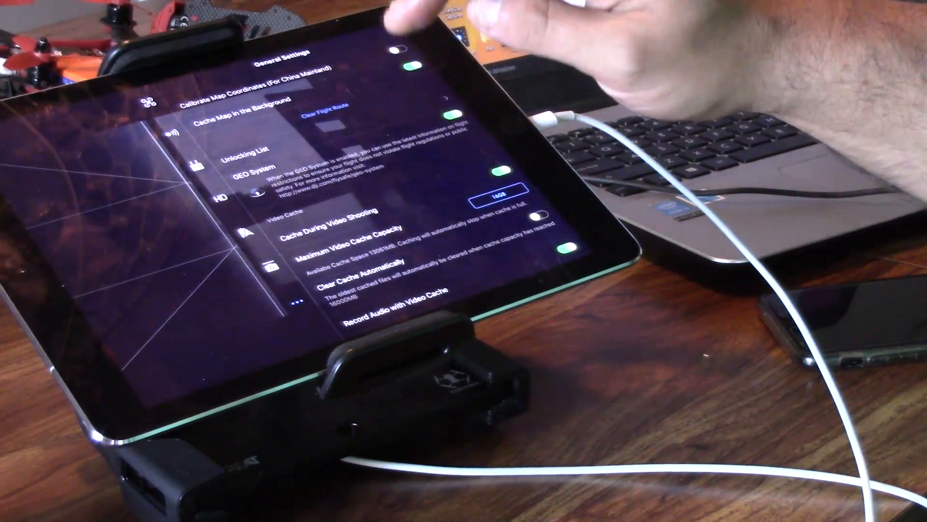
scroll("up", 3)
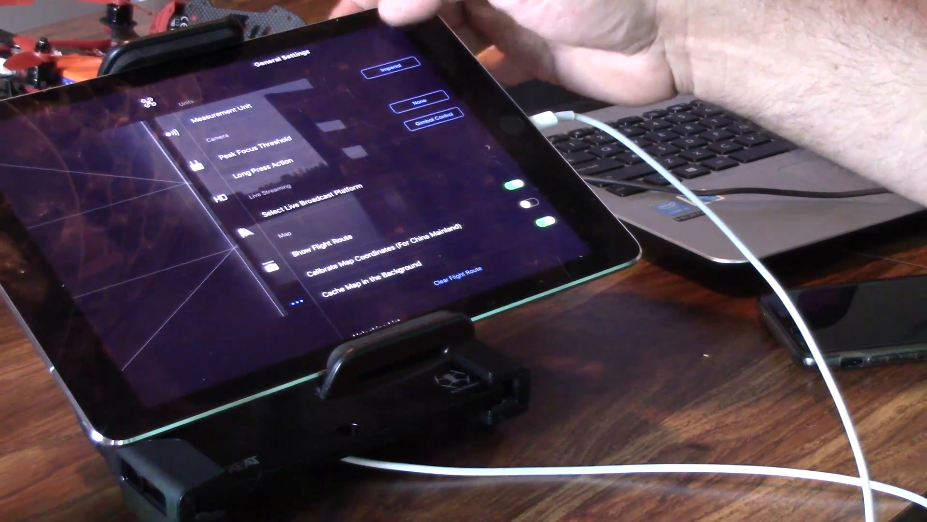